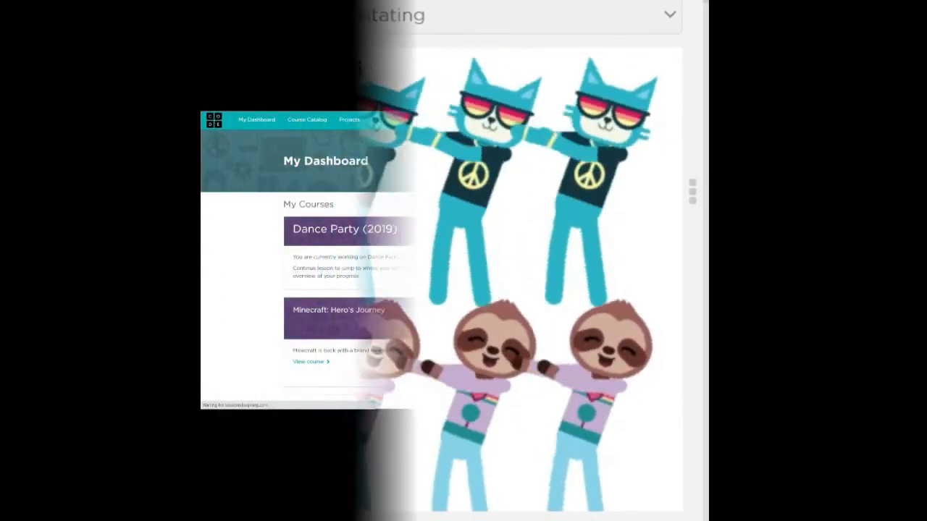
Show the Create menu's project types, including Dance Party, on the Code.org dashboard.
{"action": "left_click", "coordinate": [598, 120]}
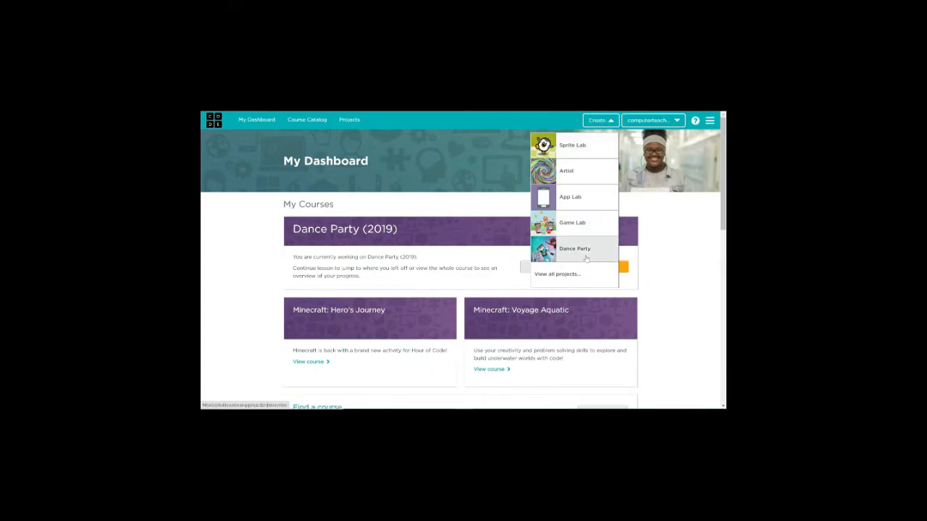
Start a Dance Party project that makes a new cat at top in setup, then run and reset it.
{"action": "left_click", "coordinate": [575, 249]}
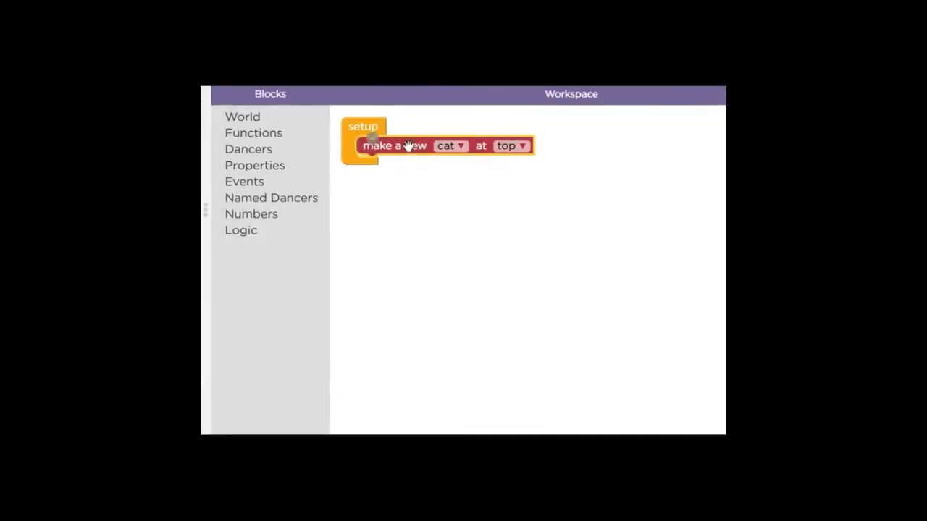
{"action": "left_click", "coordinate": [450, 145]}
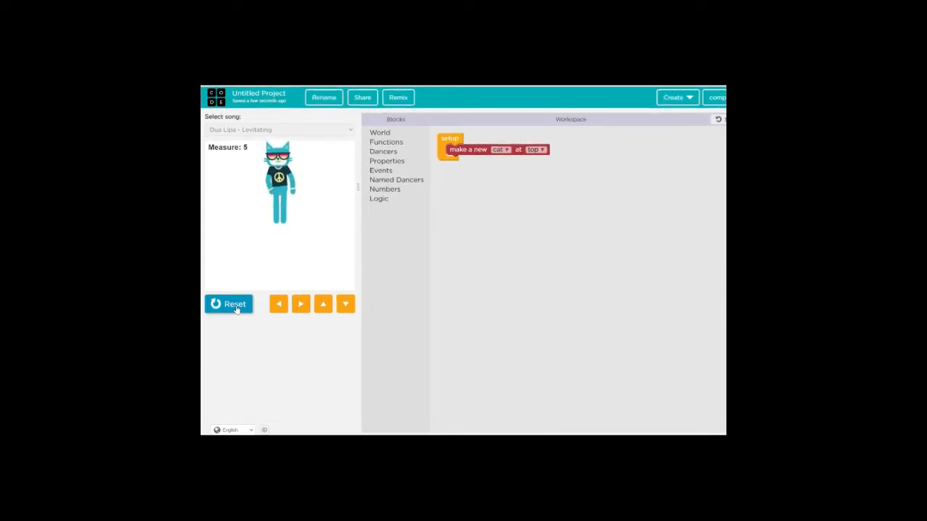
{"action": "left_click", "coordinate": [228, 303]}
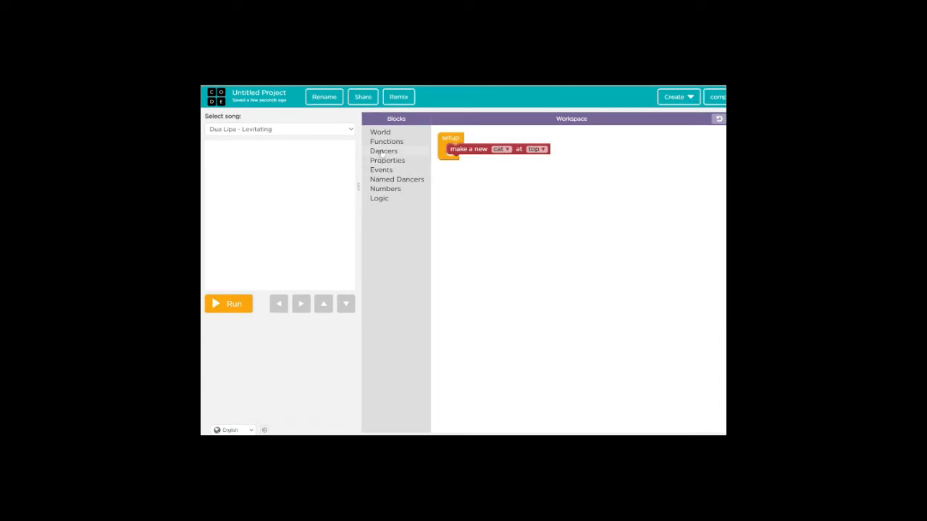
Add a second 'make a new cat' block to setup, placed at top left.
{"action": "left_click", "coordinate": [384, 150]}
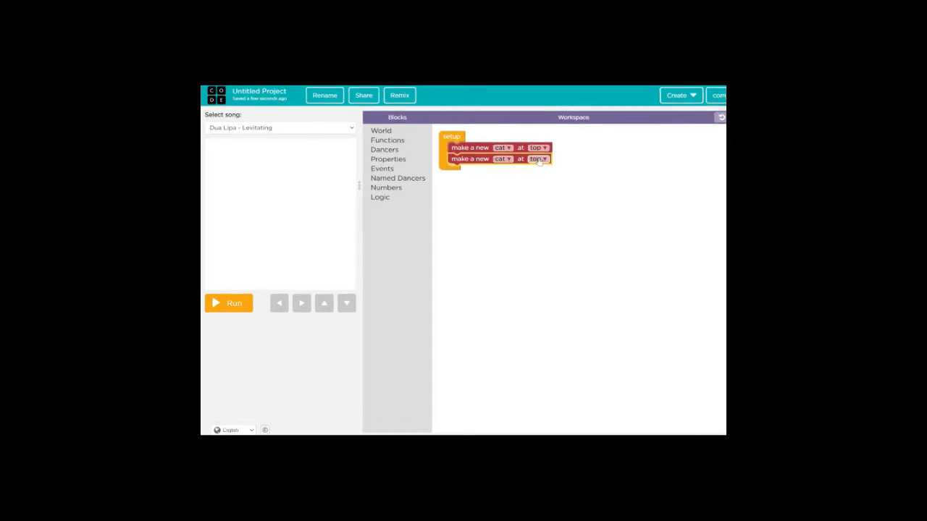
{"action": "left_click", "coordinate": [538, 159]}
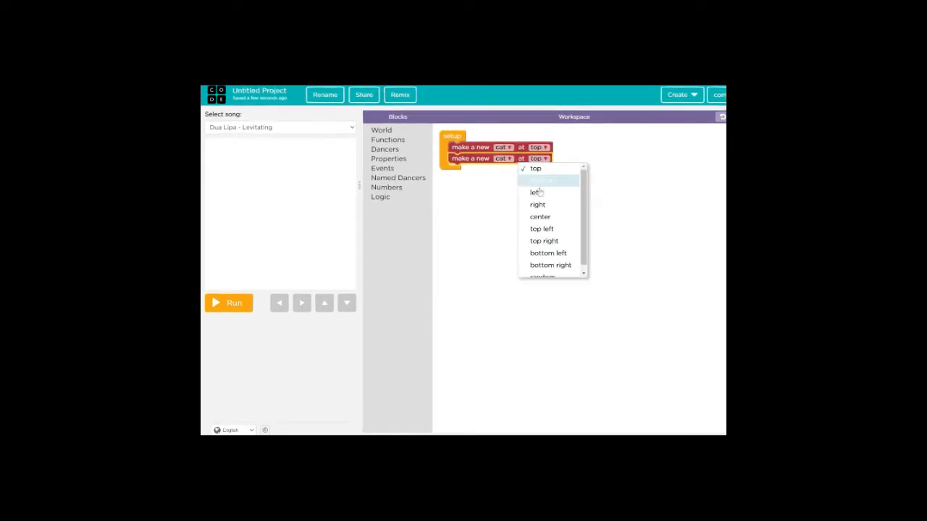
{"action": "left_click", "coordinate": [534, 192]}
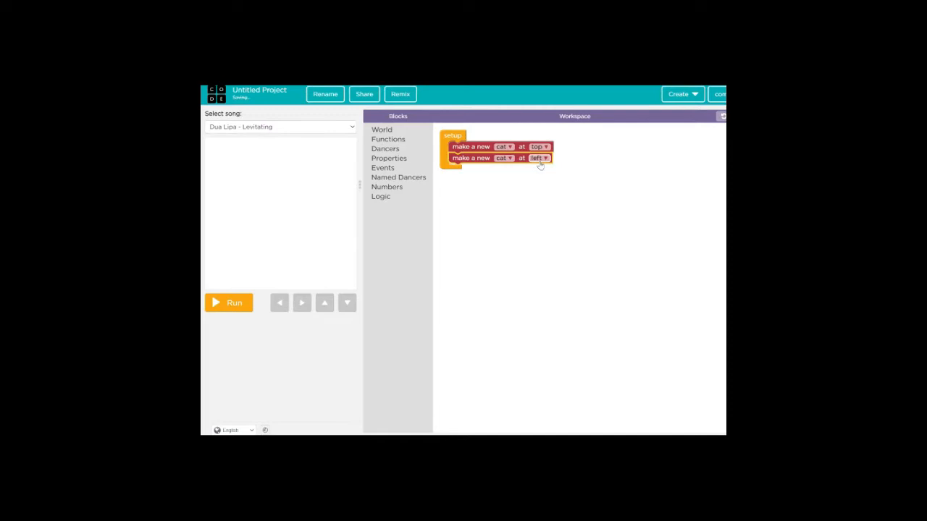
{"action": "left_click", "coordinate": [538, 158]}
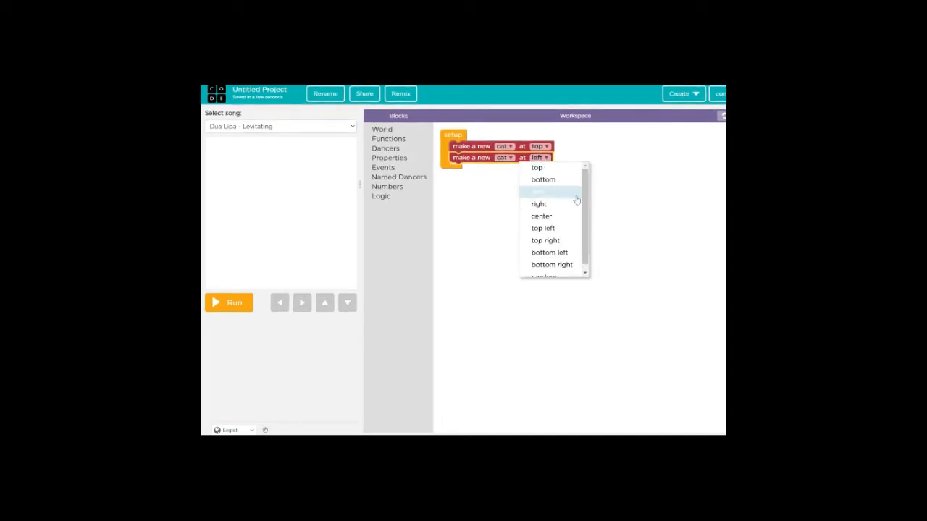
{"action": "left_click", "coordinate": [542, 228]}
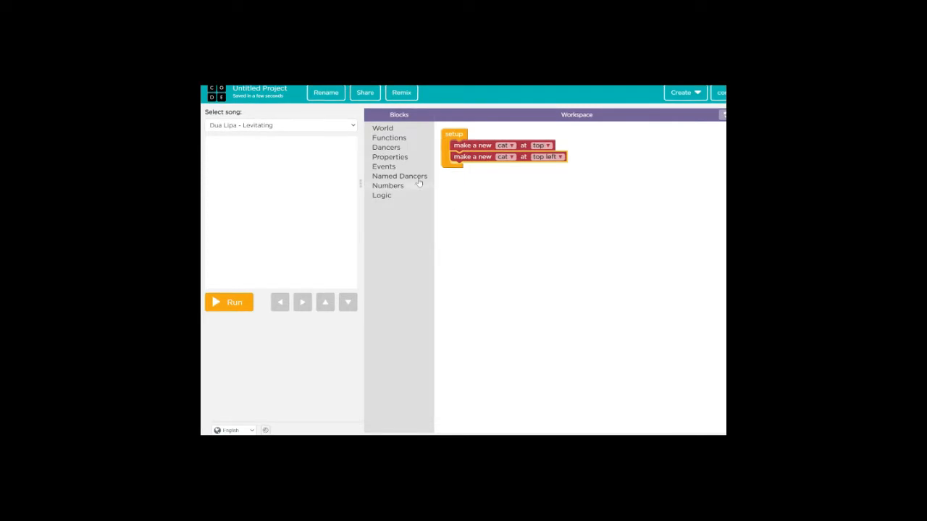
Add a third cat at top right, plus a fourth cat block.
{"action": "left_click", "coordinate": [386, 147]}
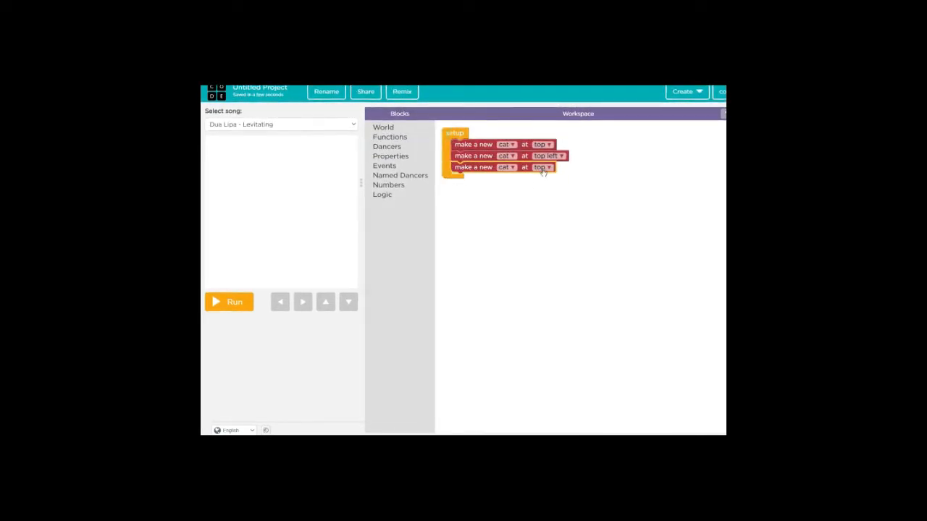
{"action": "left_click", "coordinate": [542, 168]}
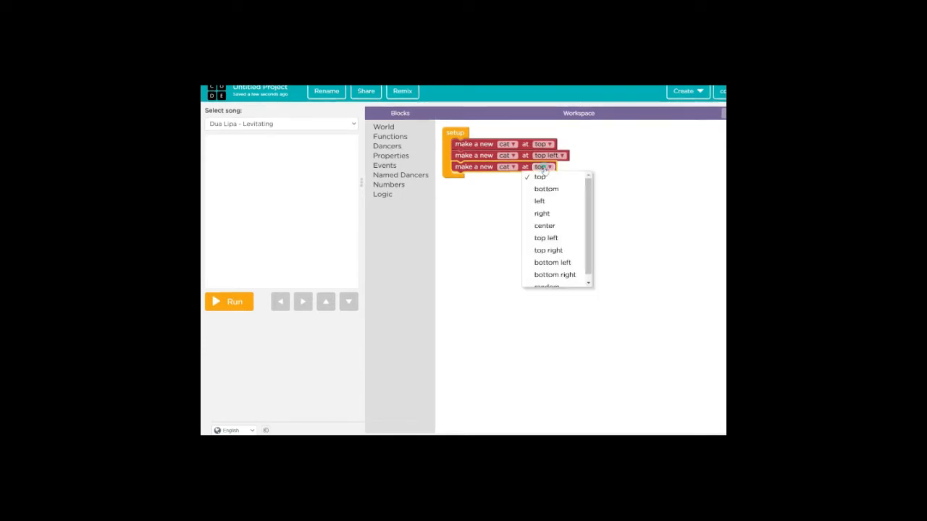
{"action": "left_click", "coordinate": [547, 250]}
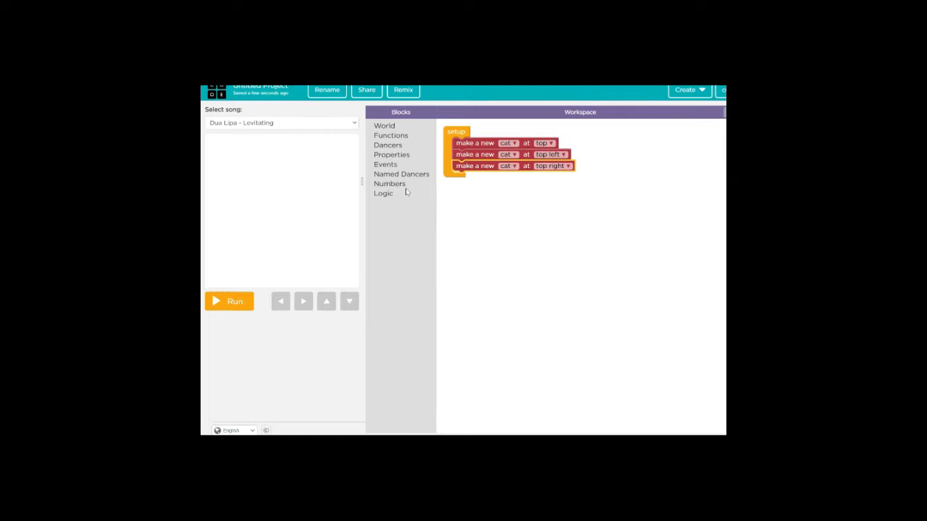
{"action": "left_click", "coordinate": [388, 144]}
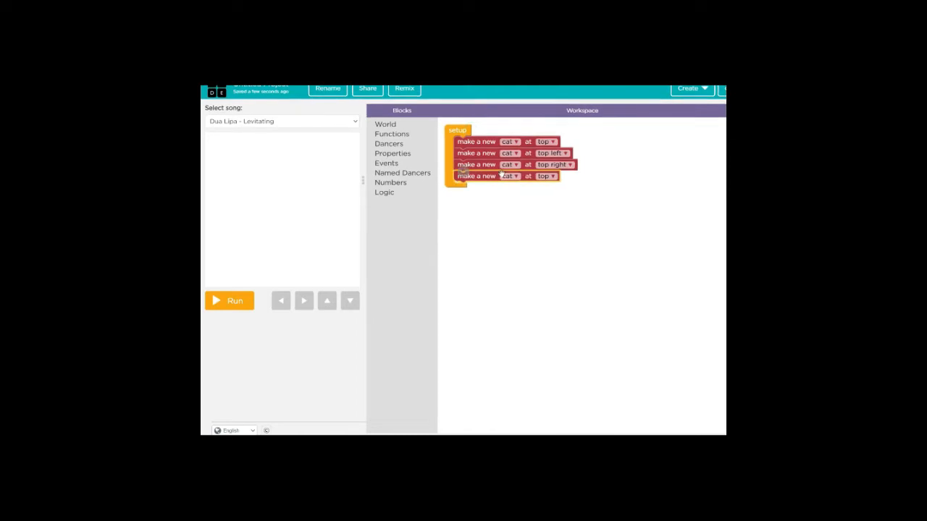
Change the fourth dancer to a sloth standing at bottom.
{"action": "left_click", "coordinate": [510, 176]}
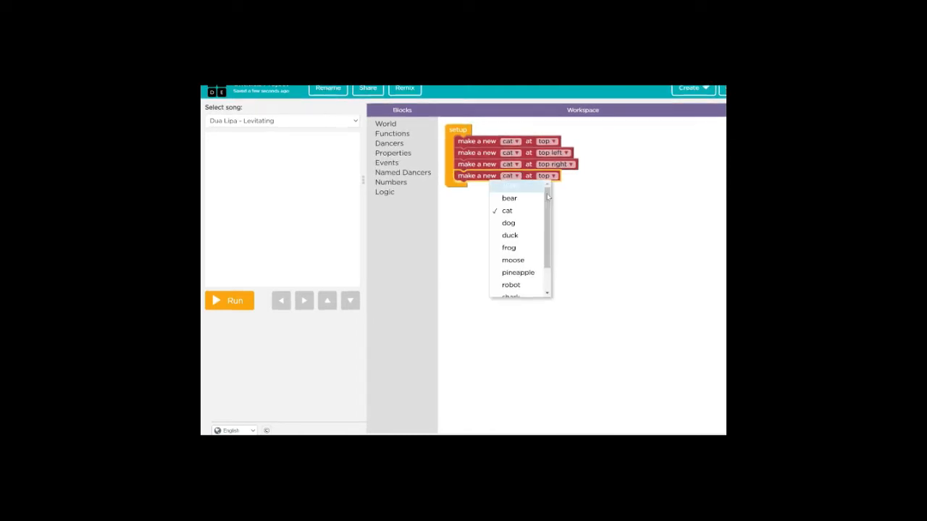
{"action": "scroll", "scroll_direction": "down", "scroll_amount": 3}
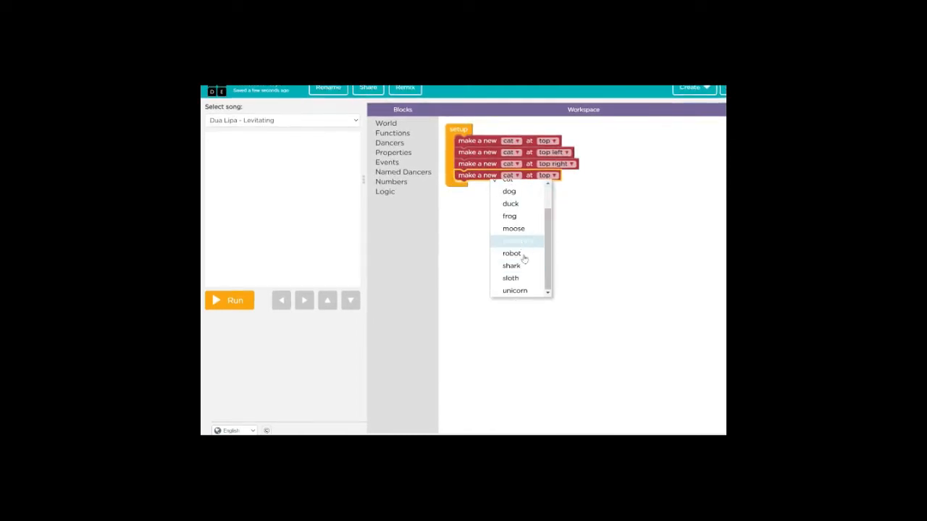
{"action": "left_click", "coordinate": [510, 278]}
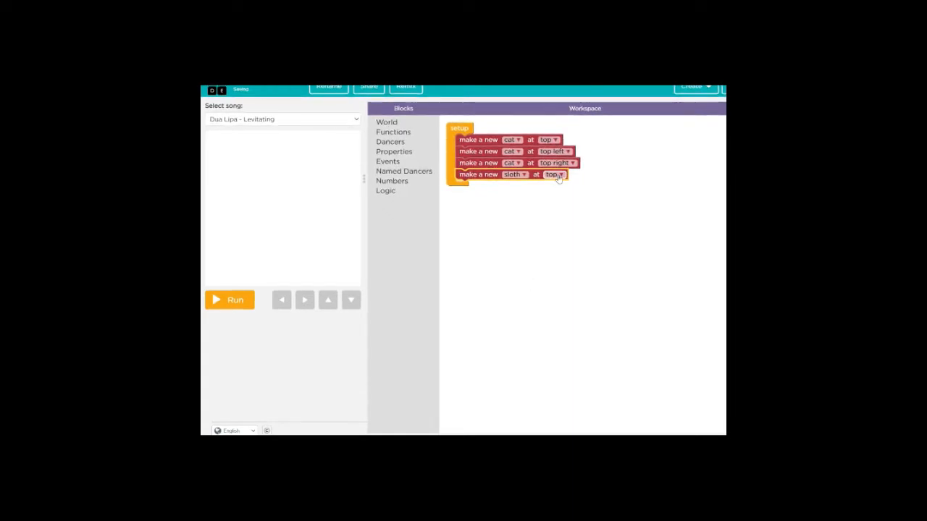
{"action": "left_click", "coordinate": [555, 174]}
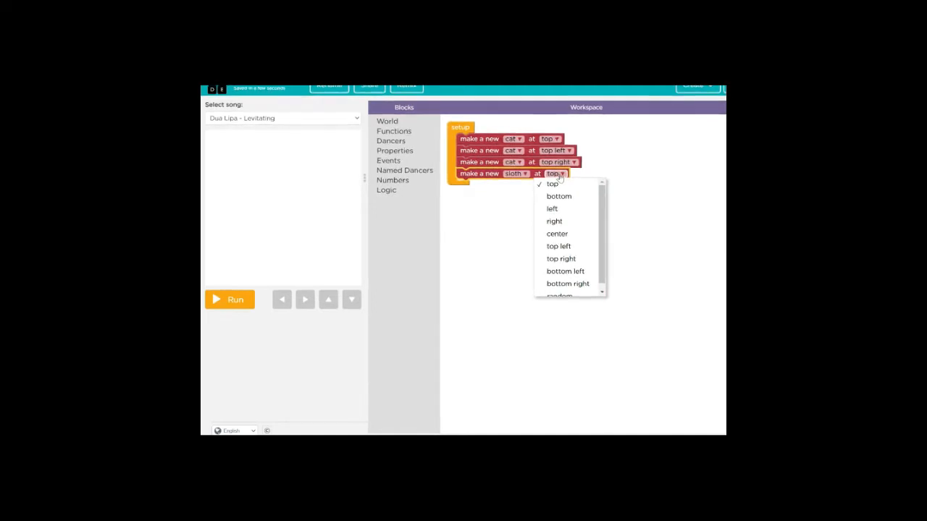
{"action": "left_click", "coordinate": [558, 196]}
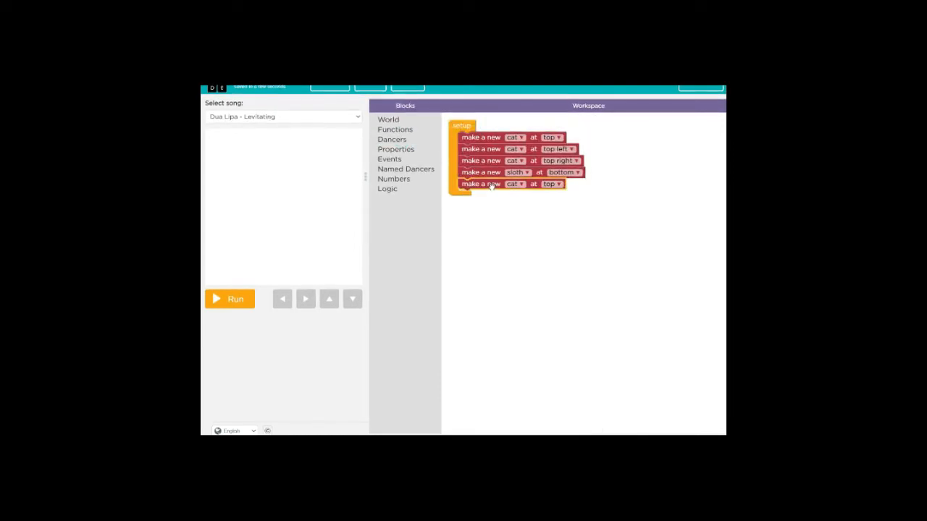
Make the fifth dancer a sloth at bottom left and add a sixth sloth at bottom right.
{"action": "left_click", "coordinate": [516, 183]}
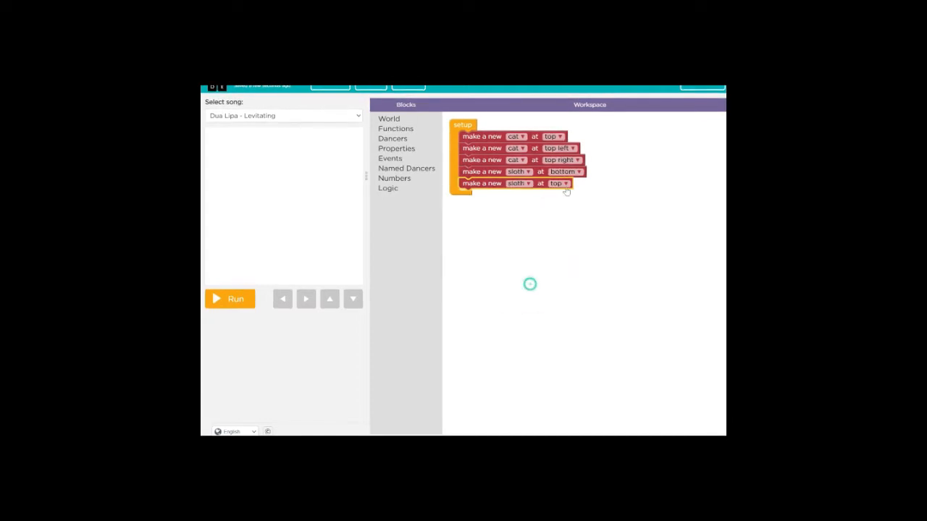
{"action": "left_click", "coordinate": [558, 183]}
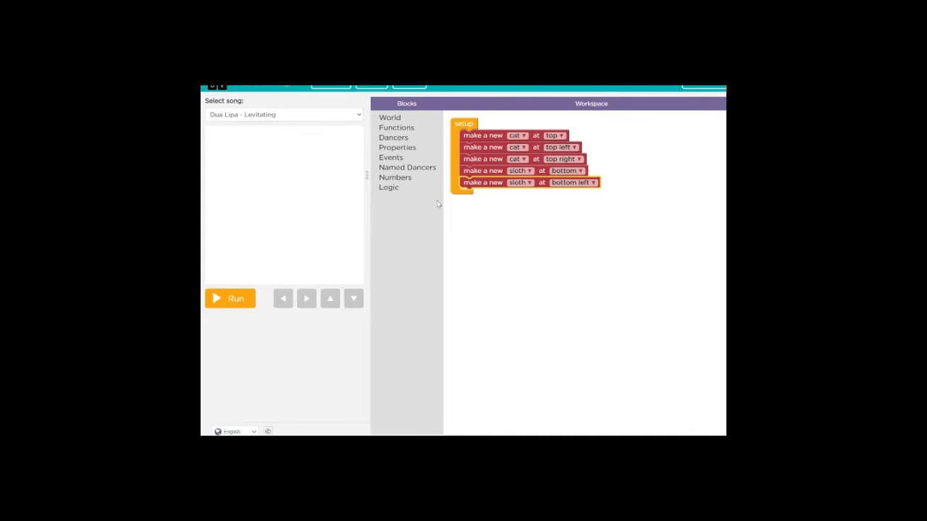
{"action": "left_click", "coordinate": [393, 136]}
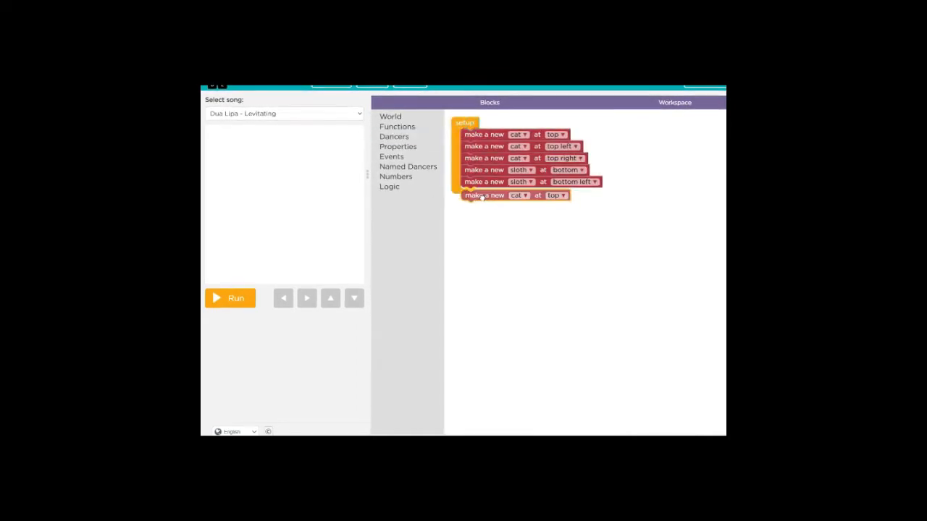
{"action": "left_click", "coordinate": [519, 195]}
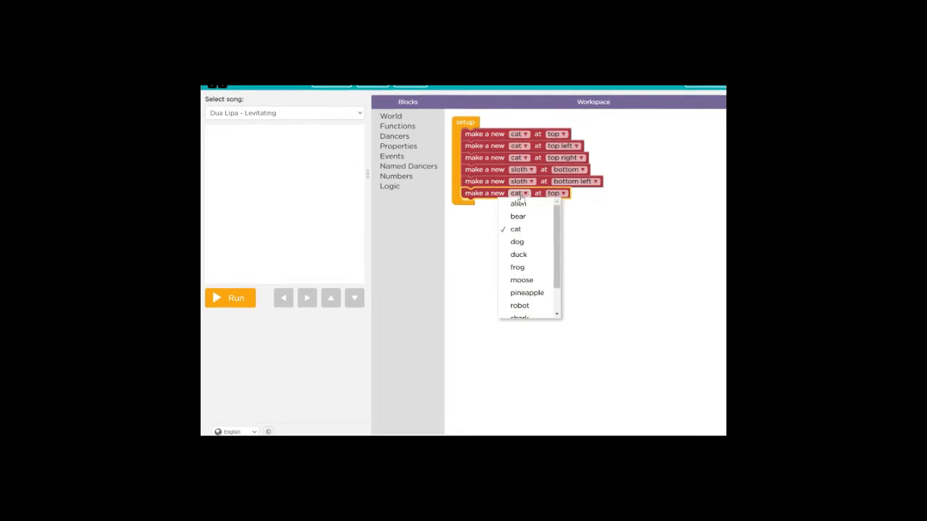
{"action": "scroll", "scroll_direction": "down", "scroll_amount": 3}
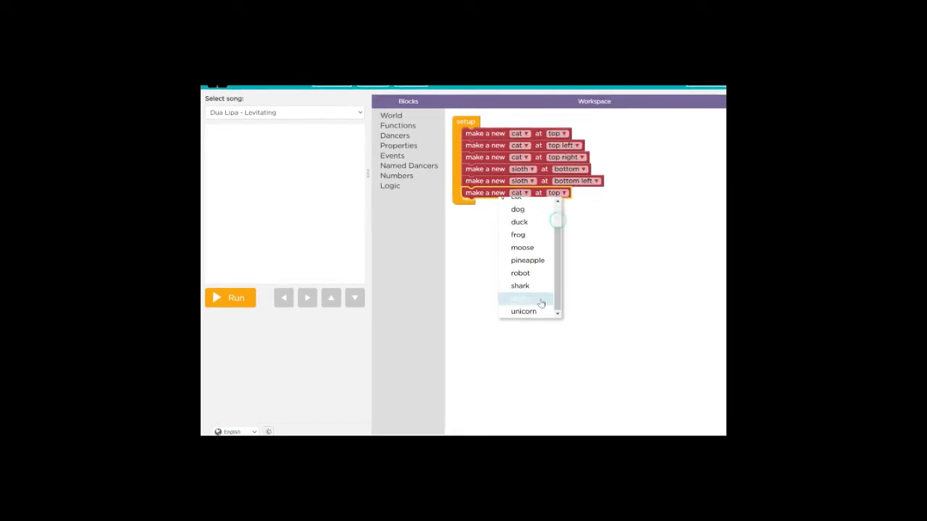
{"action": "left_click", "coordinate": [522, 299]}
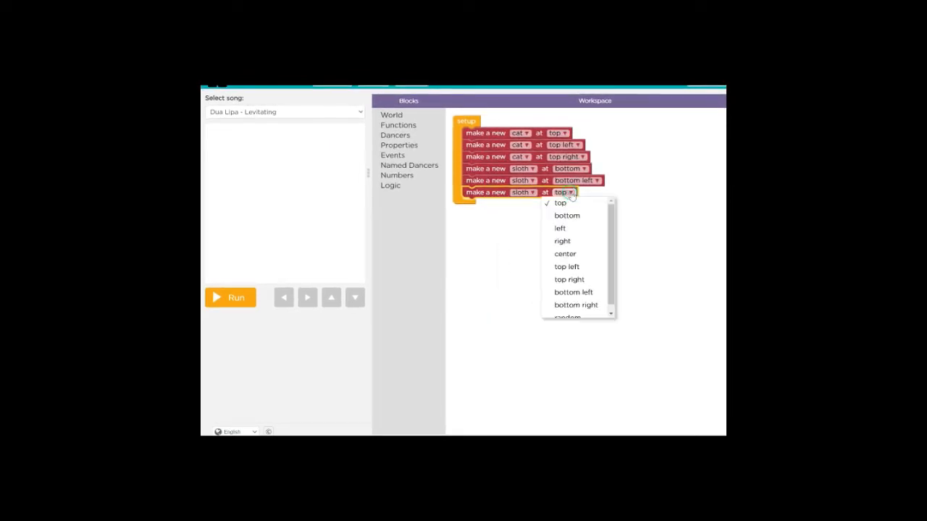
{"action": "left_click", "coordinate": [576, 305]}
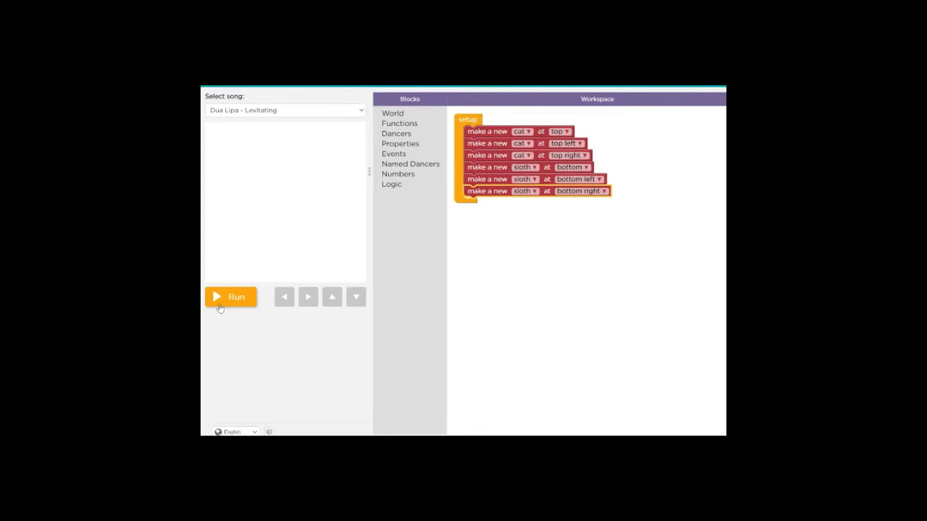
{"action": "left_click", "coordinate": [231, 297]}
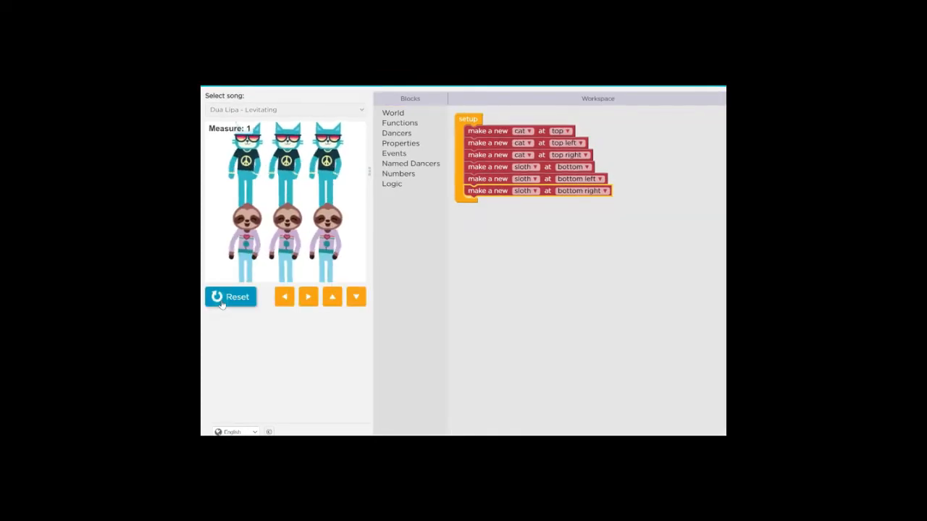
{"action": "left_click", "coordinate": [308, 297]}
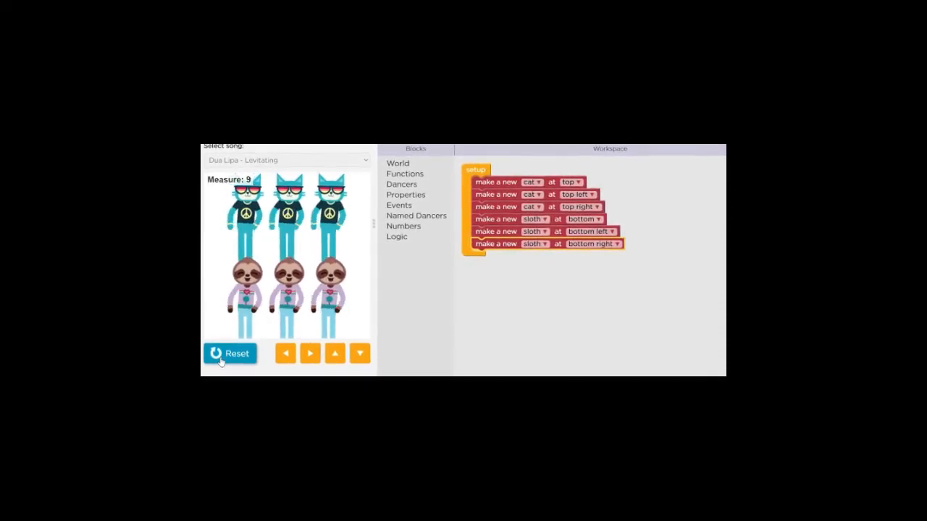
{"action": "left_click", "coordinate": [230, 354]}
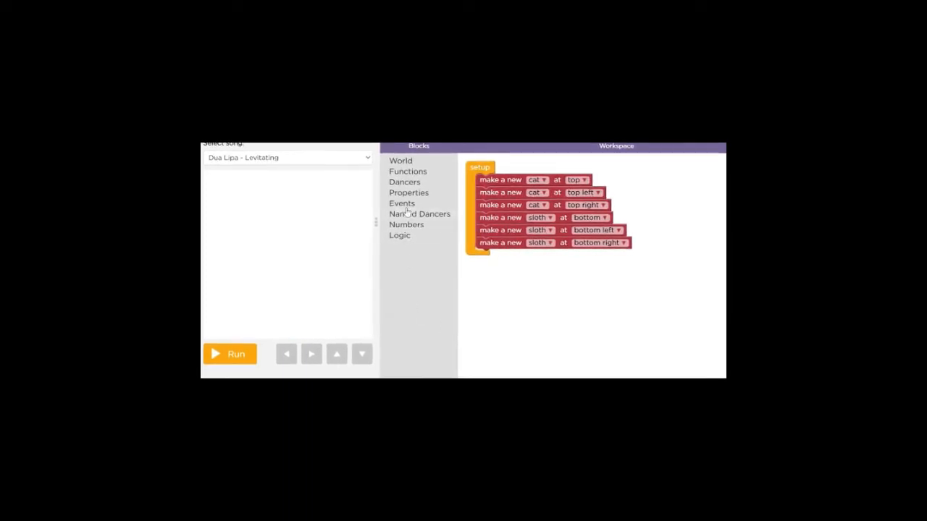
Add an 'after 4 measures' event below setup with 'all do Clap High forever'.
{"action": "left_click", "coordinate": [402, 203]}
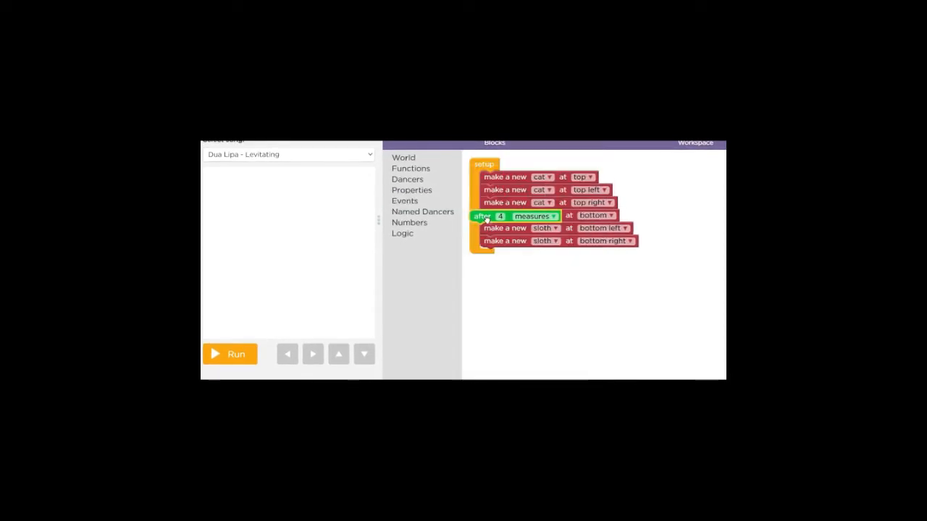
{"action": "left_click_drag", "start_coordinate": [507, 216], "coordinate": [519, 281]}
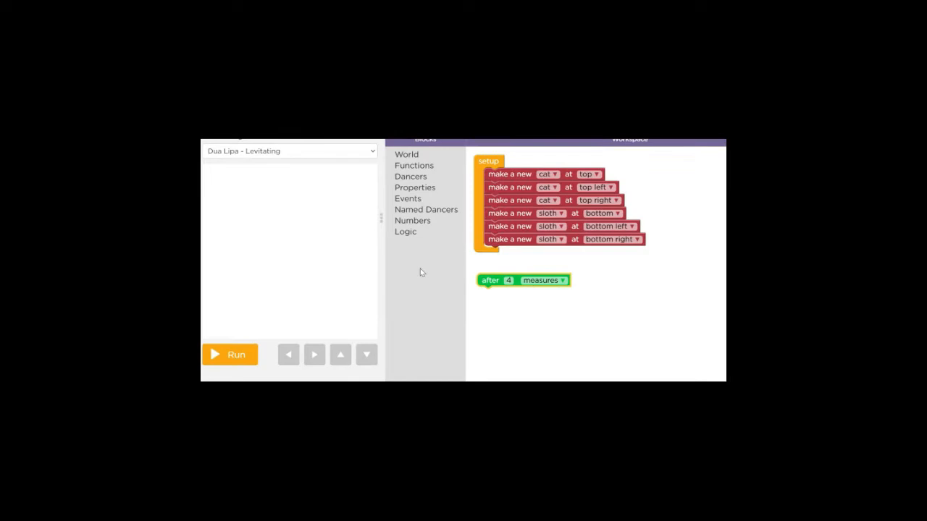
{"action": "left_click", "coordinate": [413, 165]}
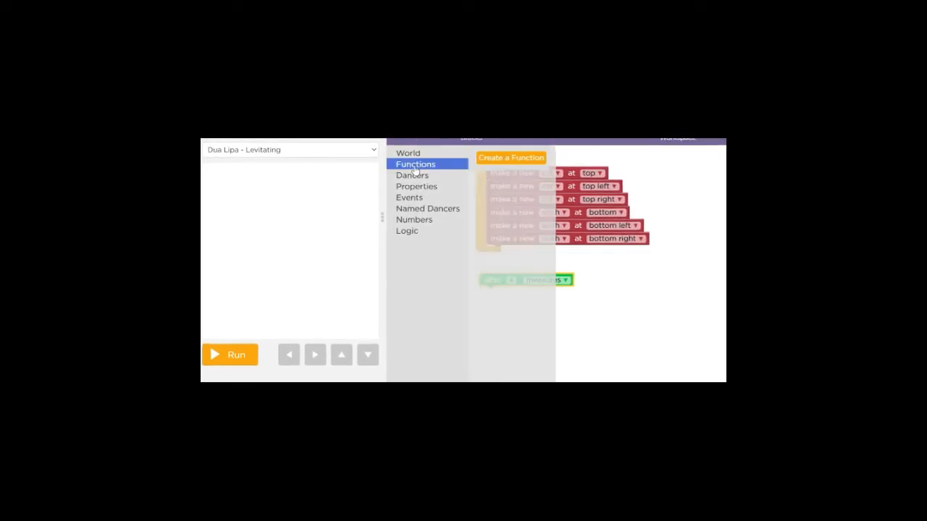
{"action": "left_click", "coordinate": [412, 173]}
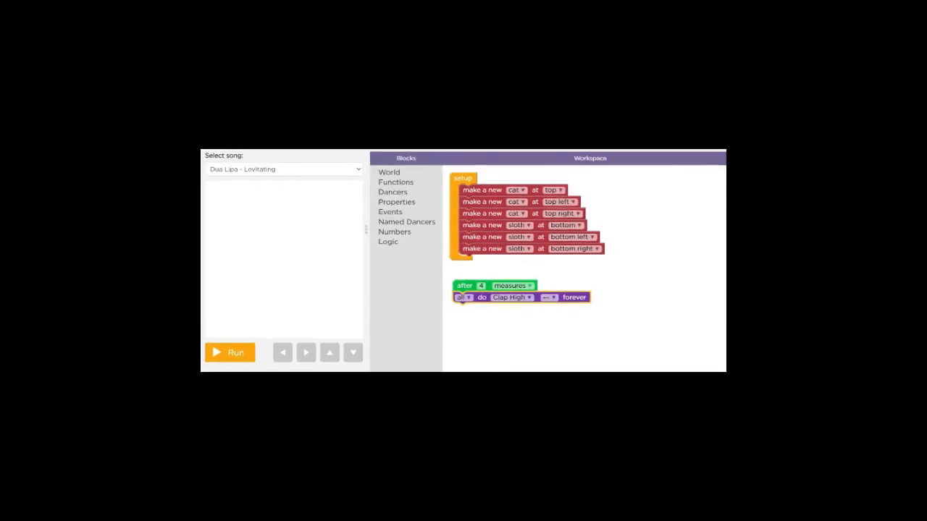
{"action": "left_click", "coordinate": [230, 353]}
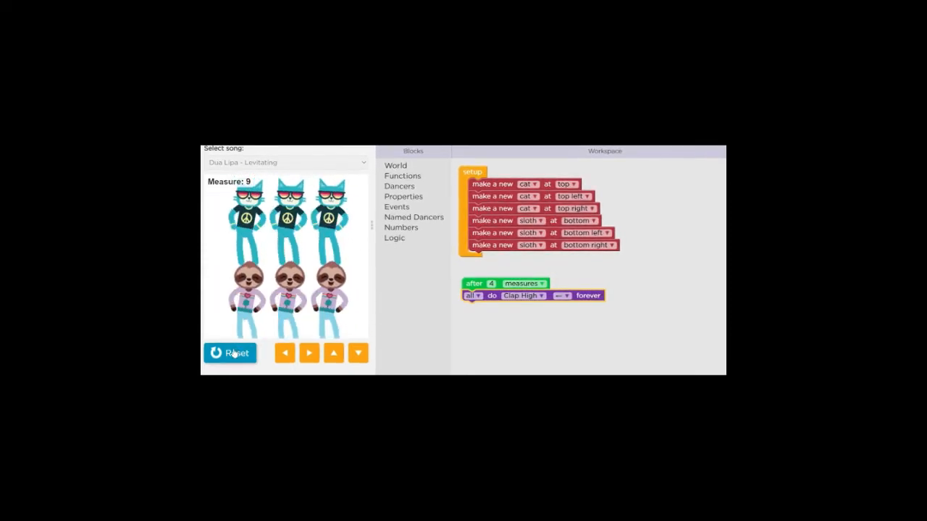
{"action": "left_click", "coordinate": [230, 353]}
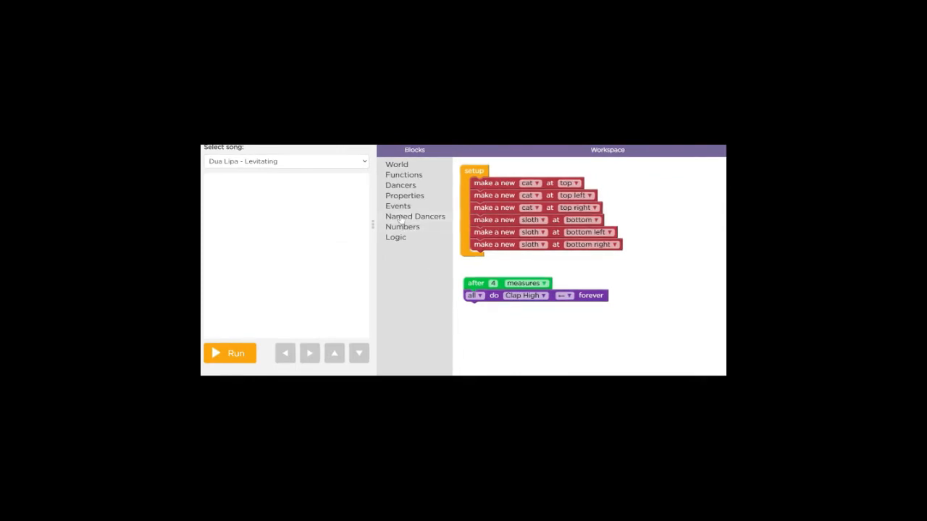
Add an 'after 8 measures' event with all dancers doing Gangnam once, then run the preview.
{"action": "left_click", "coordinate": [398, 206]}
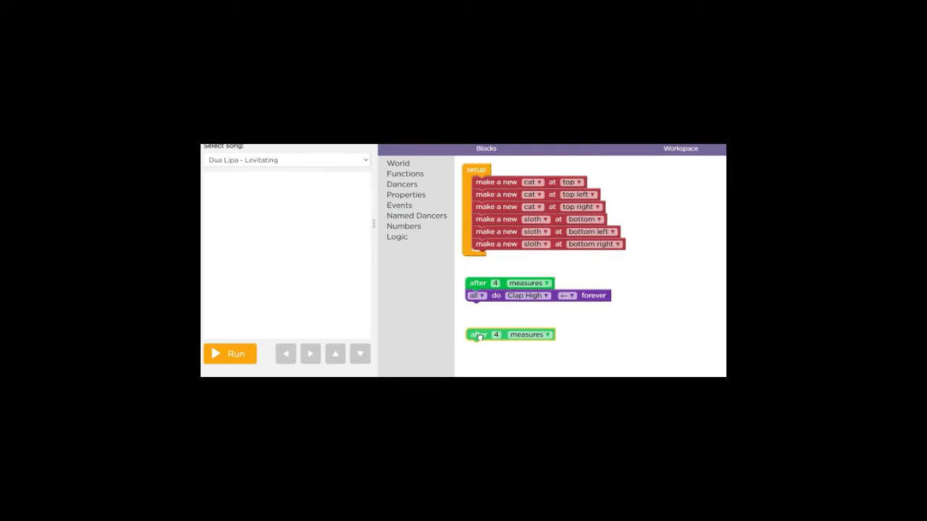
{"action": "left_click", "coordinate": [495, 333]}
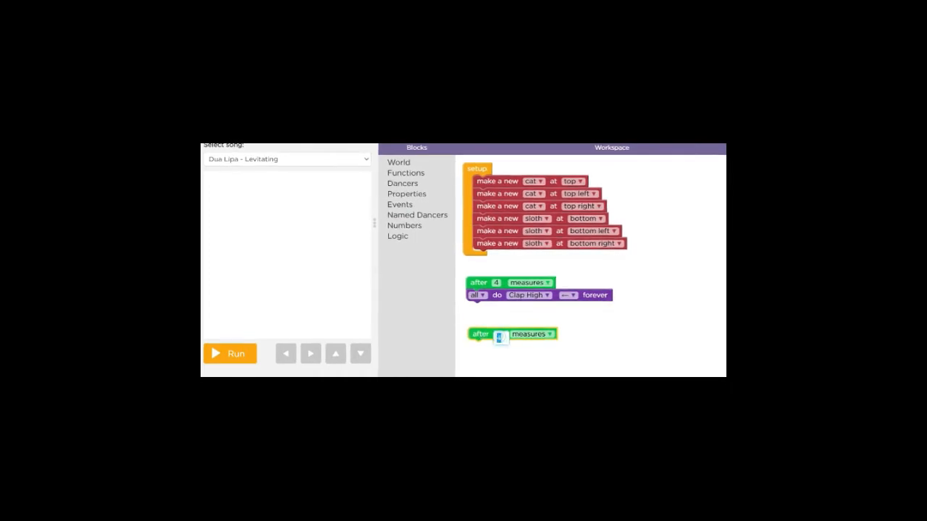
{"action": "type", "text": "8"}
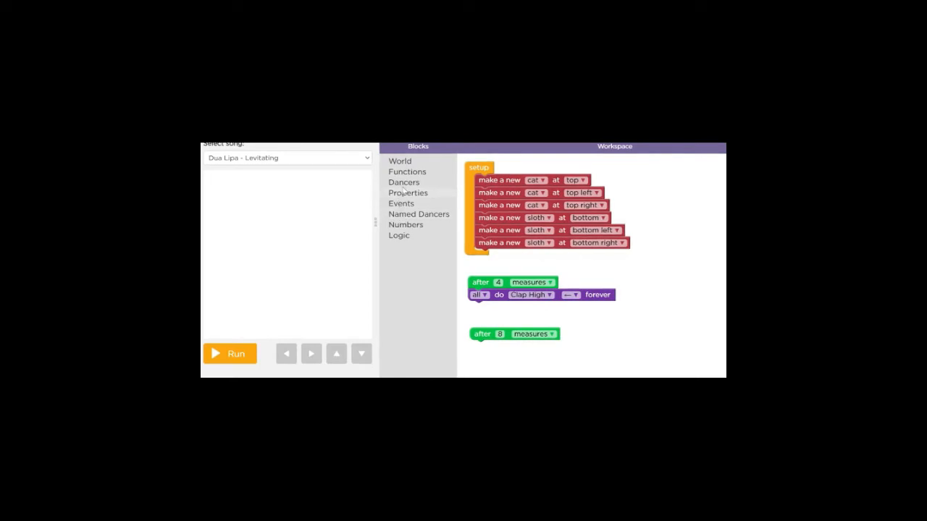
{"action": "left_click", "coordinate": [404, 181]}
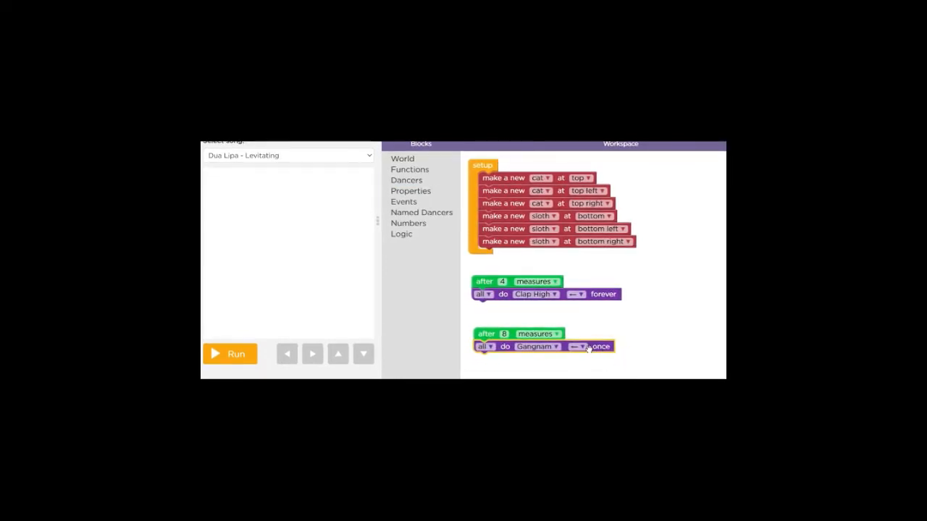
{"action": "left_click", "coordinate": [577, 346]}
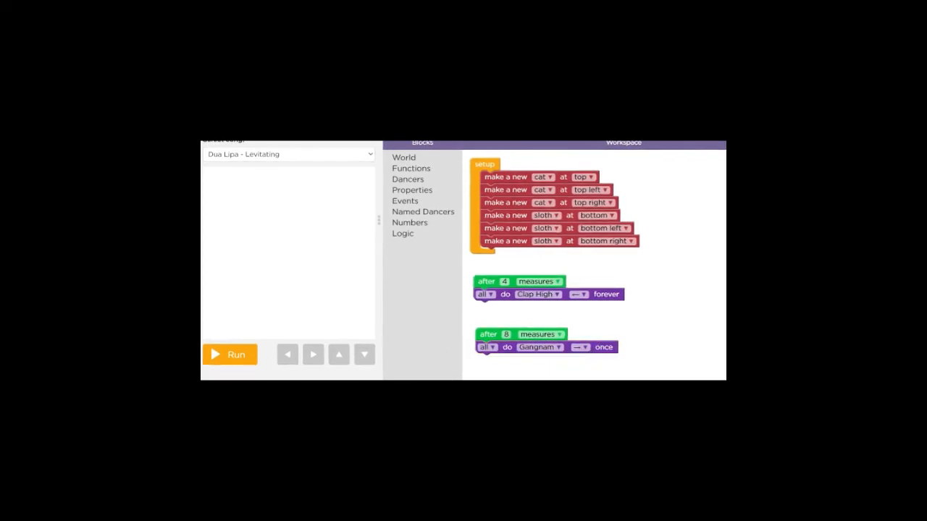
{"action": "left_click", "coordinate": [229, 354]}
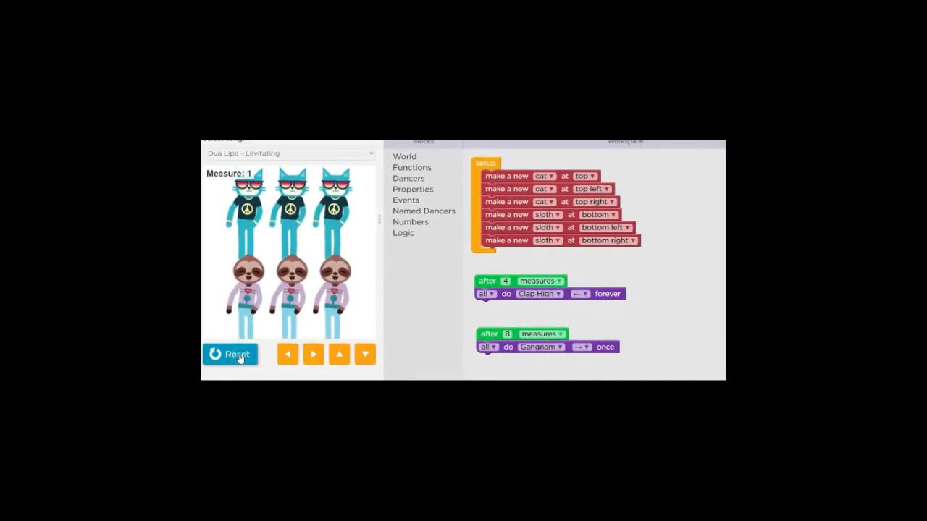
{"action": "left_click", "coordinate": [313, 354]}
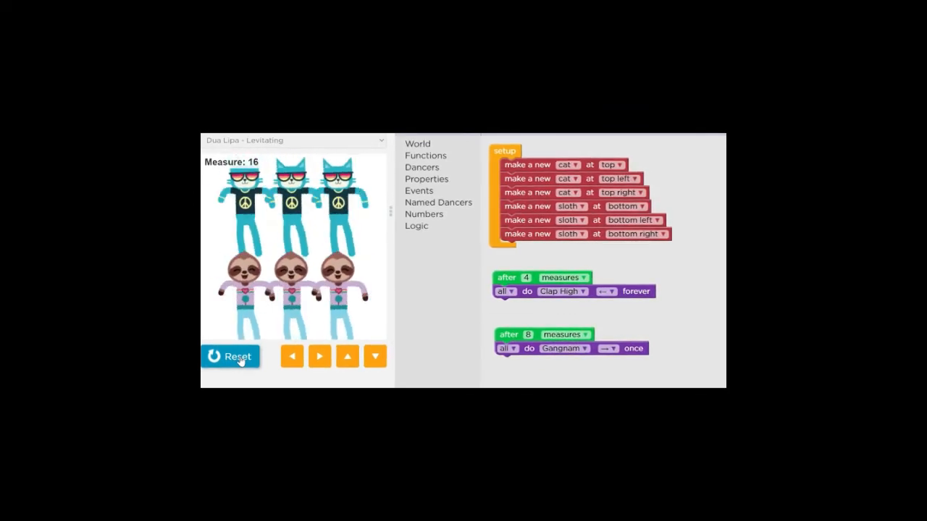
{"action": "left_click", "coordinate": [230, 356]}
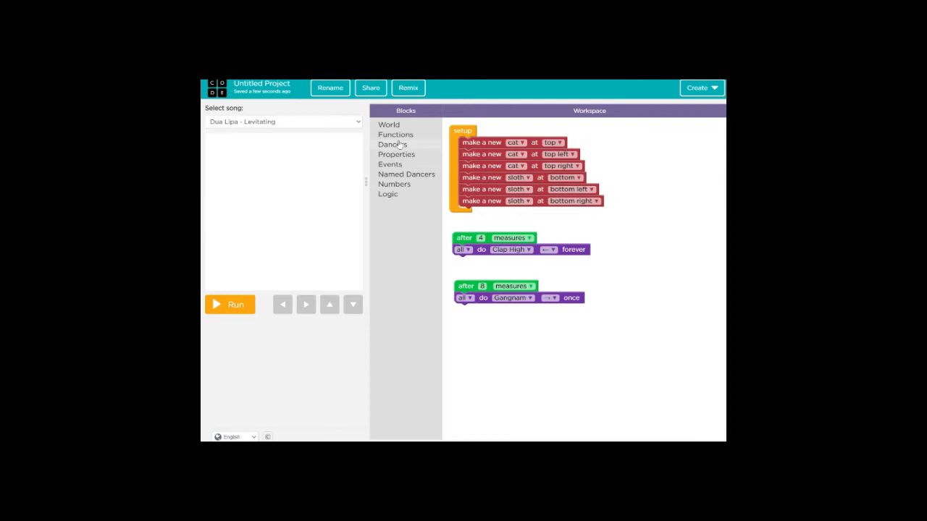
Add an 'after 9 measures' event where all alternate Body Roll and Floss every 2 measures, then run.
{"action": "left_click", "coordinate": [395, 134]}
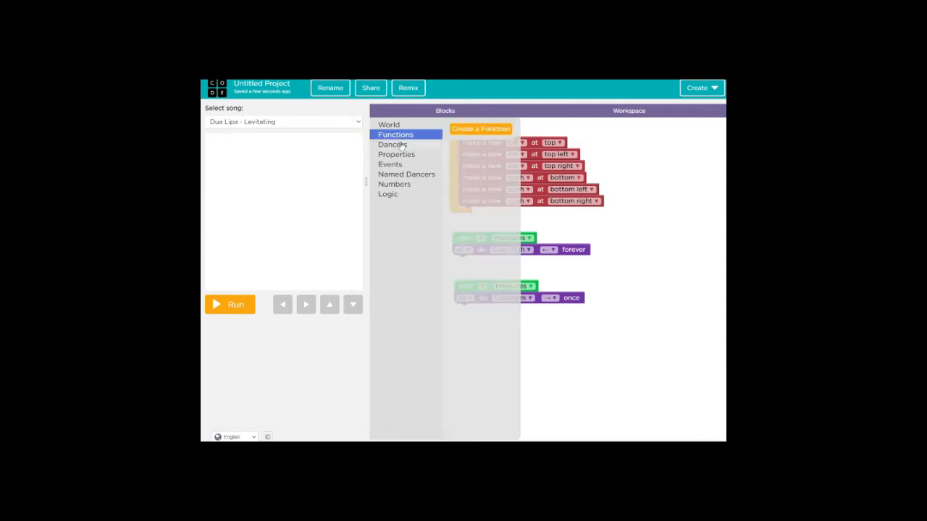
{"action": "left_click", "coordinate": [392, 144]}
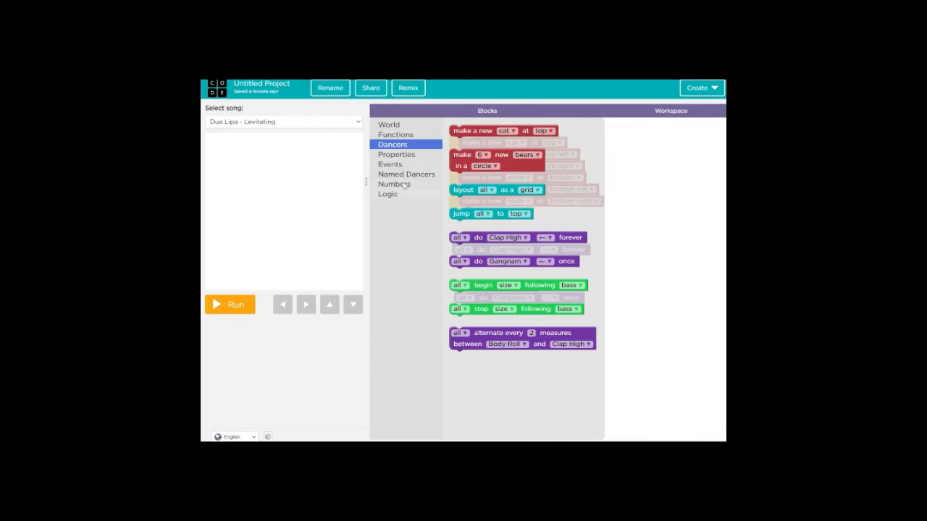
{"action": "left_click", "coordinate": [389, 165]}
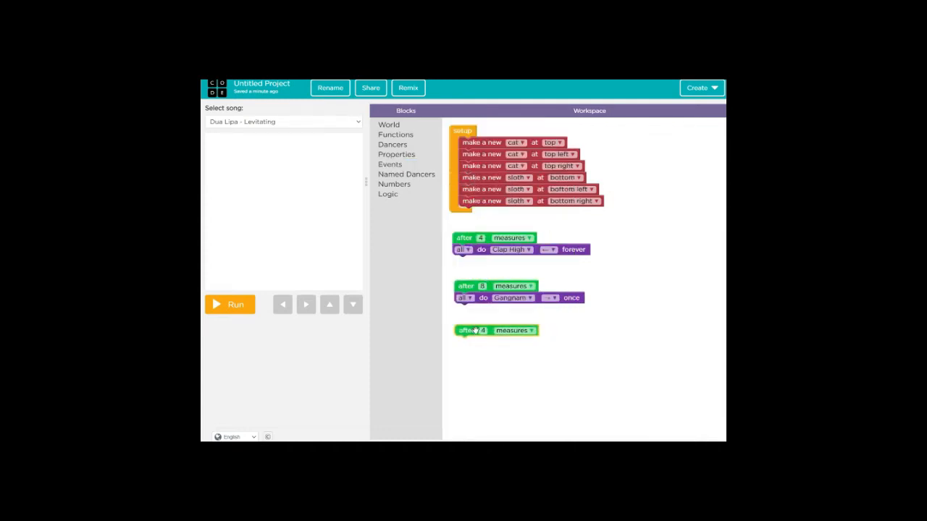
{"action": "left_click", "coordinate": [481, 330]}
{"action": "type", "text": "8"}
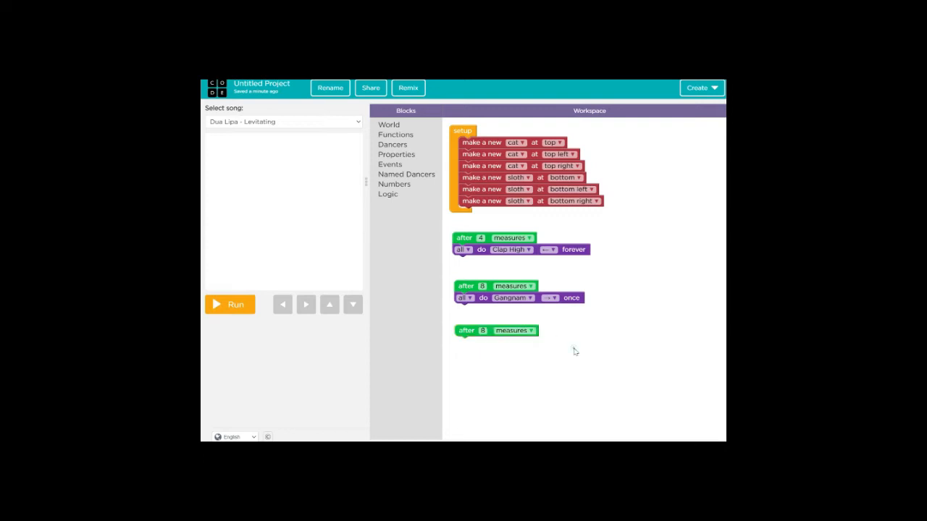
{"action": "mouse_move", "coordinate": [422, 143]}
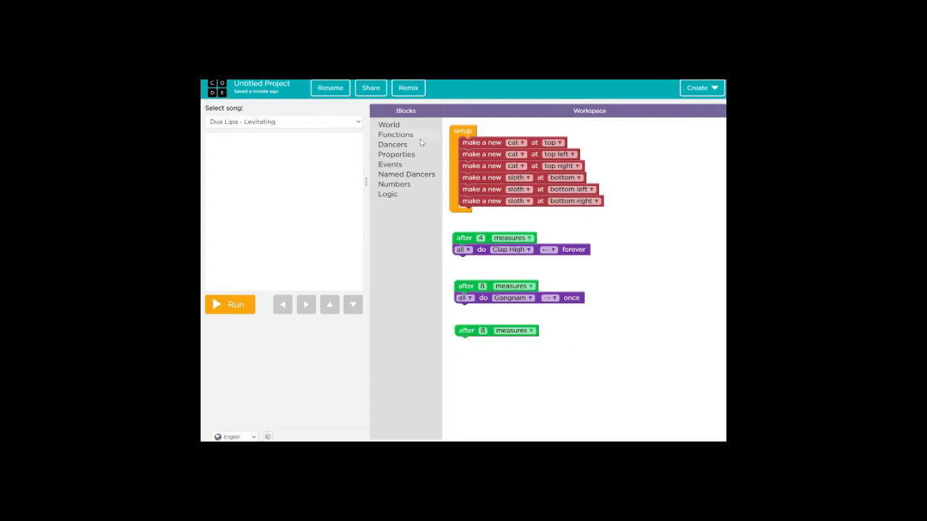
{"action": "left_click", "coordinate": [392, 144]}
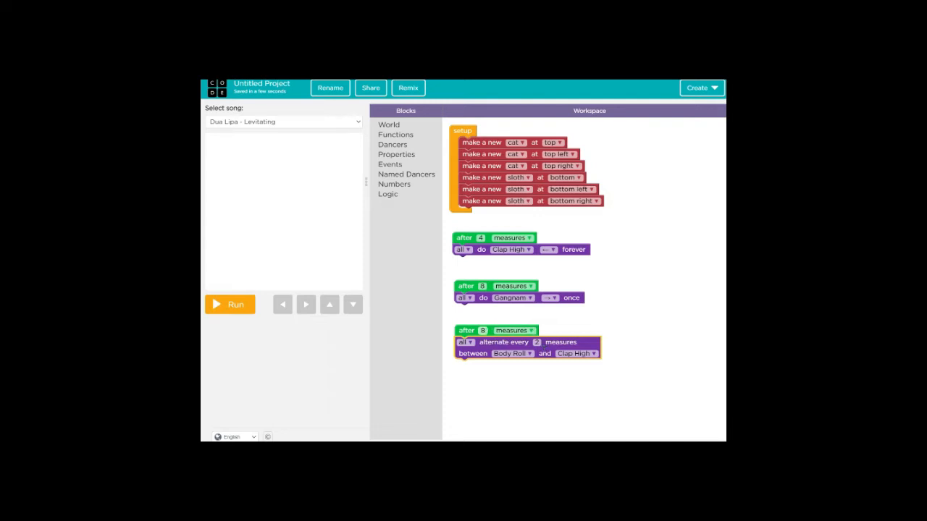
{"action": "left_click", "coordinate": [482, 330]}
{"action": "type", "text": "9"}
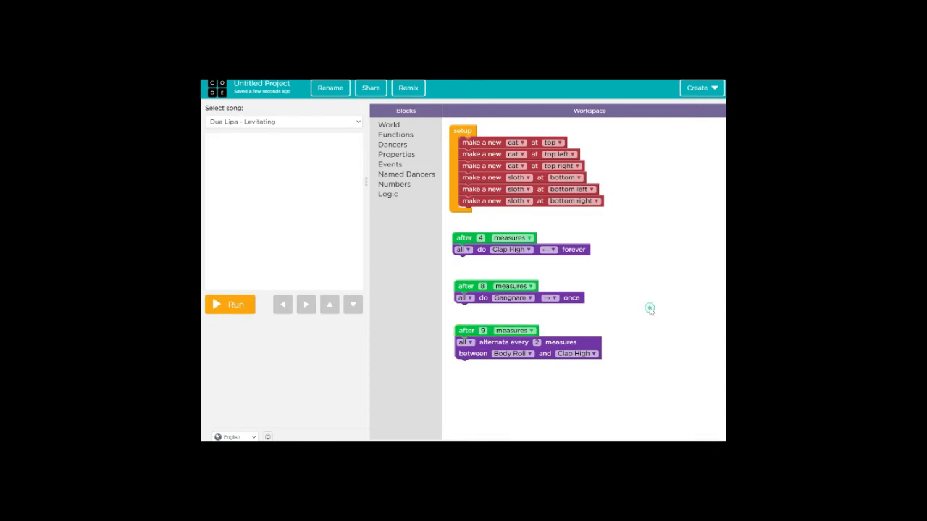
{"action": "left_click", "coordinate": [594, 353]}
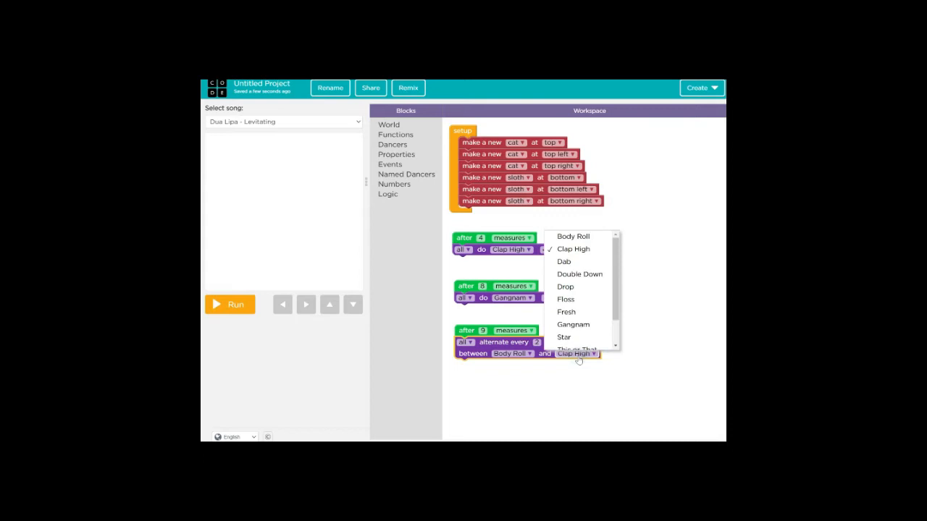
{"action": "mouse_move", "coordinate": [572, 286]}
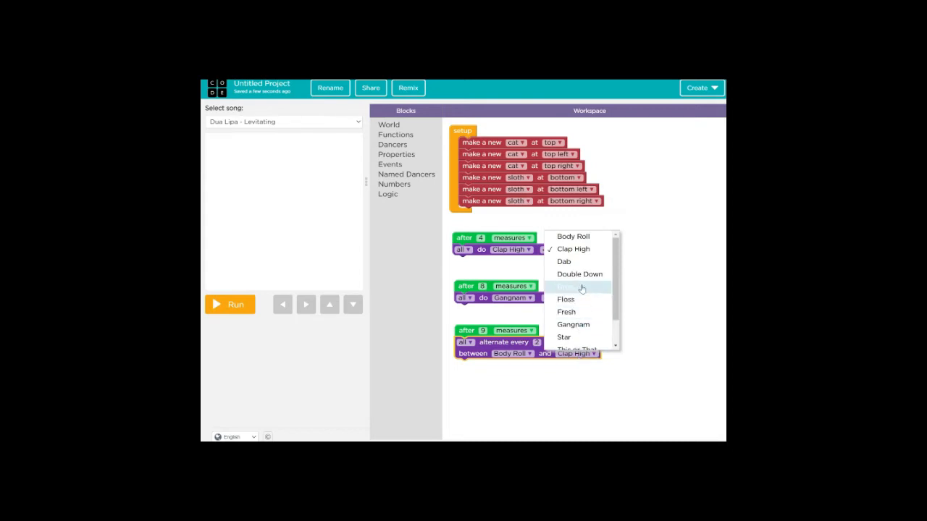
{"action": "left_click", "coordinate": [565, 299]}
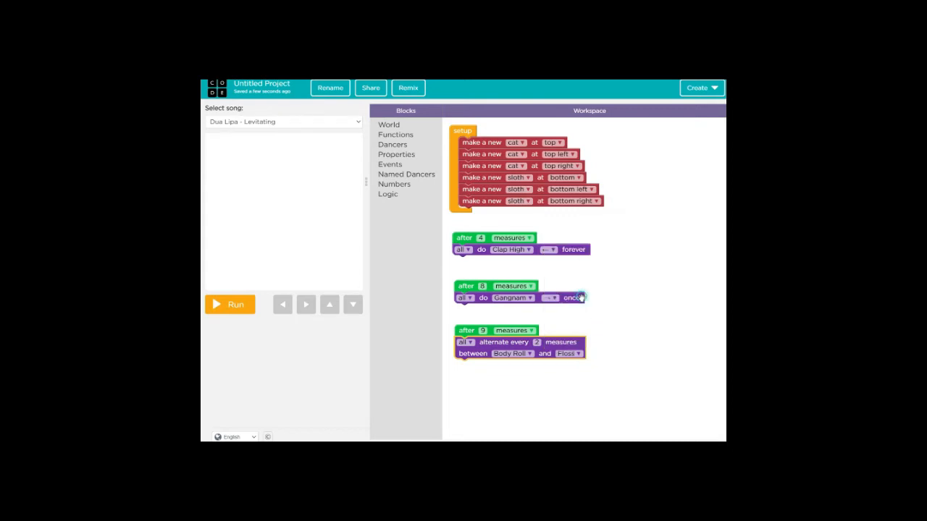
{"action": "left_click", "coordinate": [230, 304]}
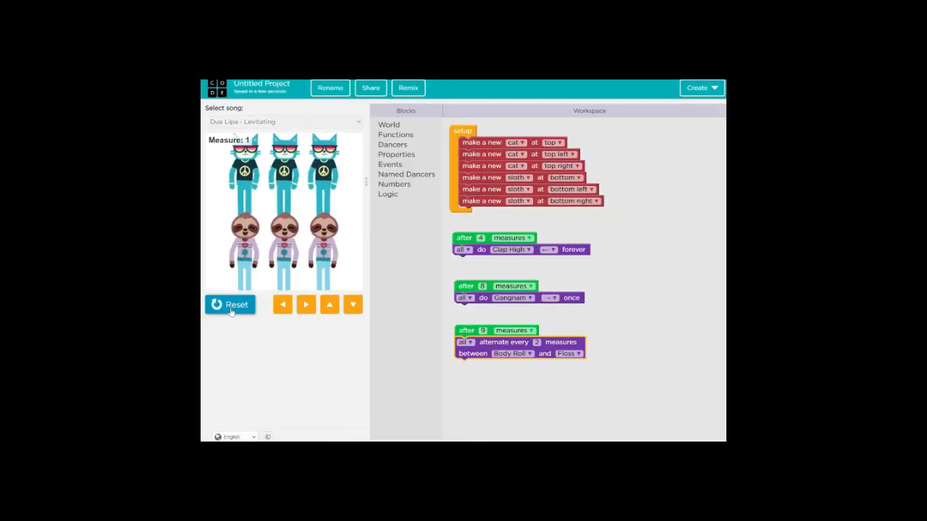
Reset the preview after measure 30 and drag in a fourth 'after 4 measures' event.
{"action": "left_click", "coordinate": [305, 304]}
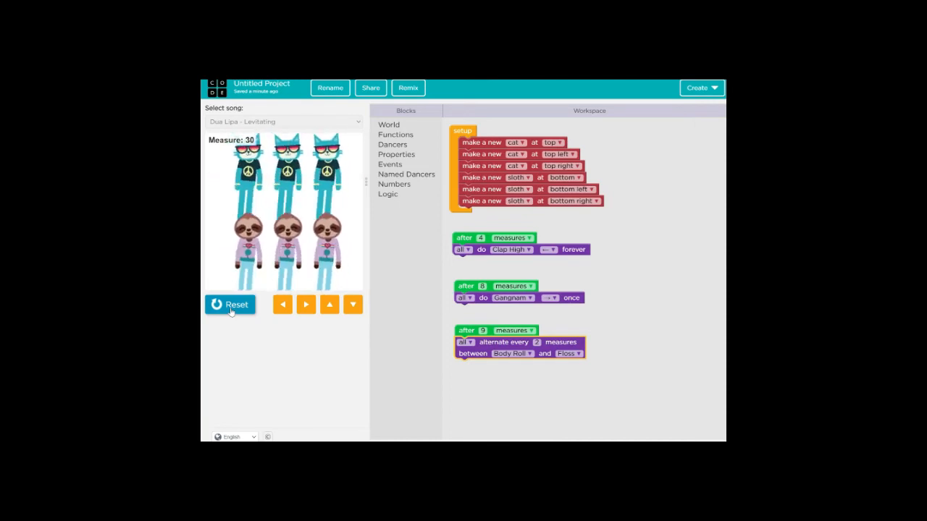
{"action": "left_click", "coordinate": [230, 304]}
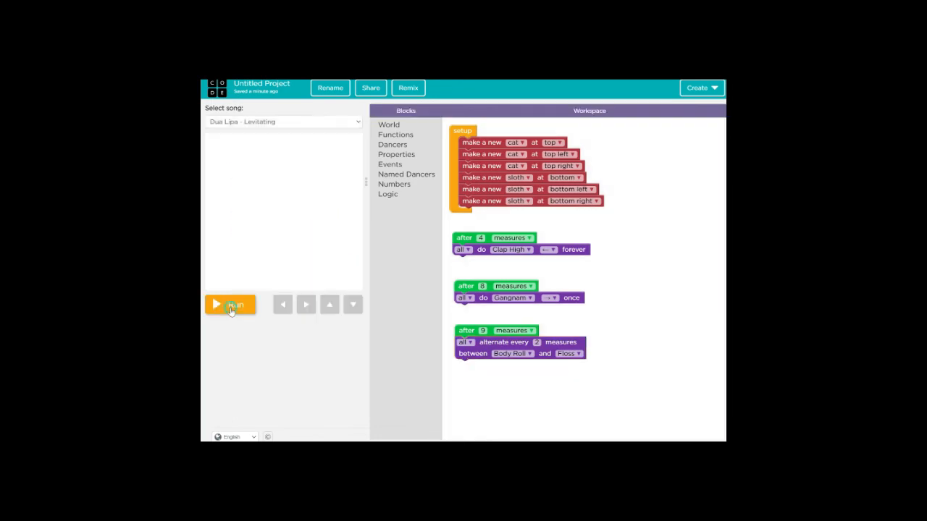
{"action": "left_click", "coordinate": [390, 164]}
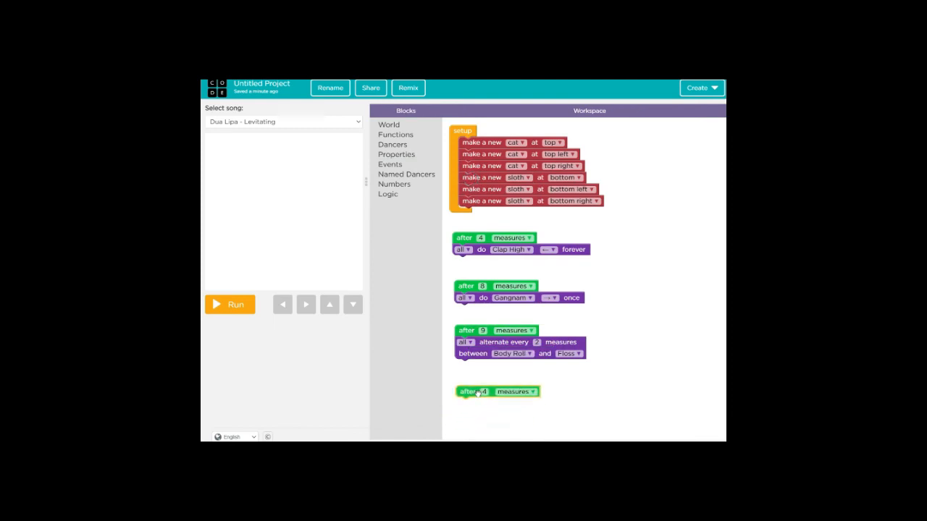
Set the new event to 18 measures, with all dancers alternating Drop and Fresh every 2 measures.
{"action": "left_click", "coordinate": [480, 392]}
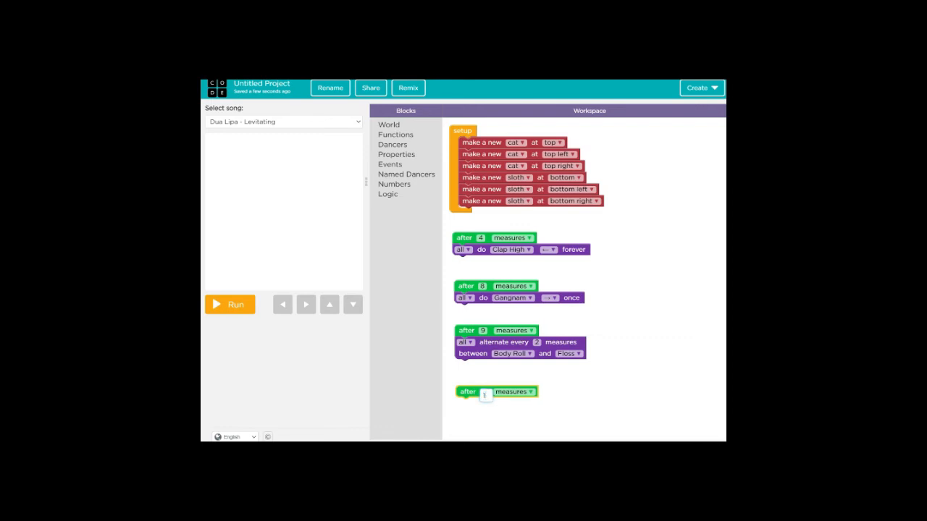
{"action": "type", "text": "18"}
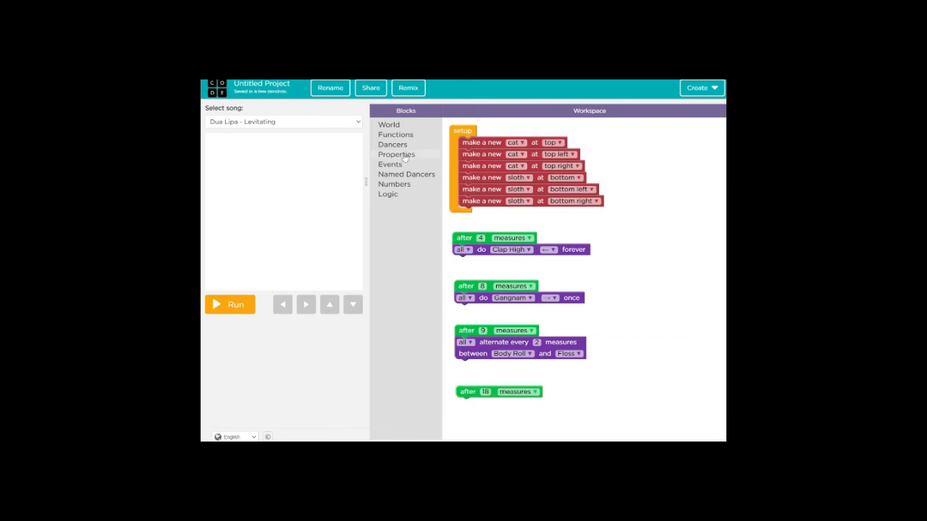
{"action": "left_click", "coordinate": [392, 145]}
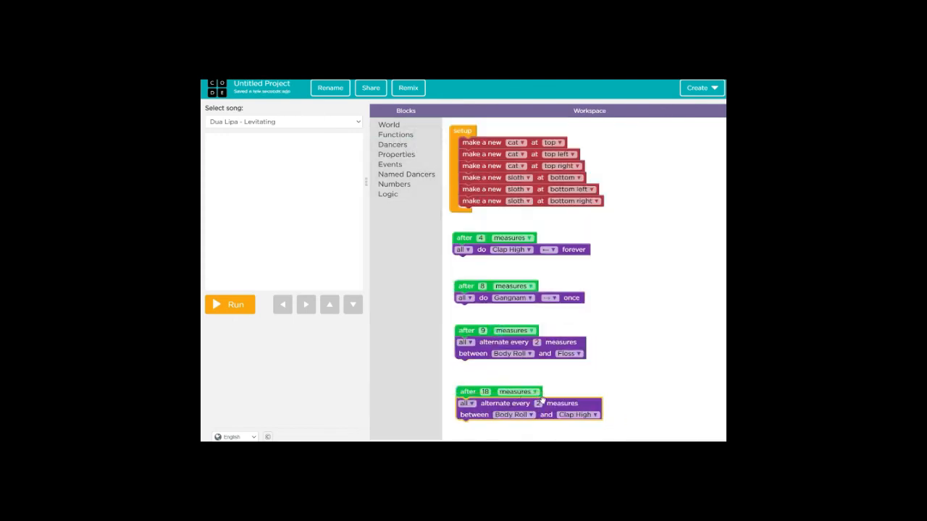
{"action": "left_click", "coordinate": [512, 414]}
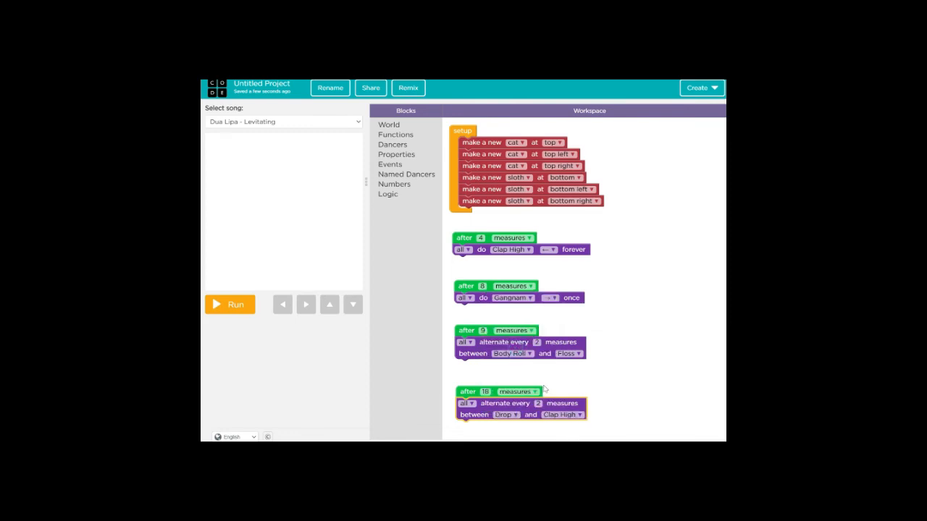
{"action": "left_click", "coordinate": [526, 298]}
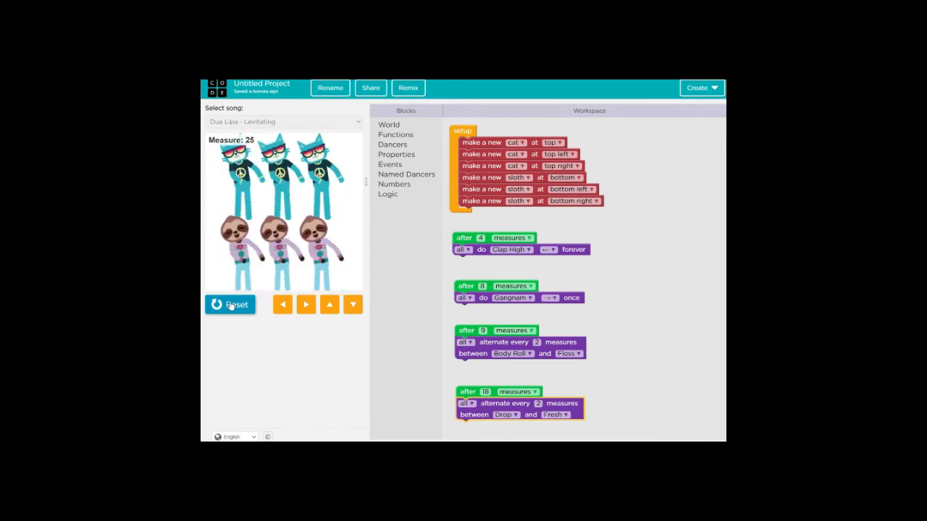
Replay the finished four-event dance, then leave the stage reset.
{"action": "left_click", "coordinate": [305, 304]}
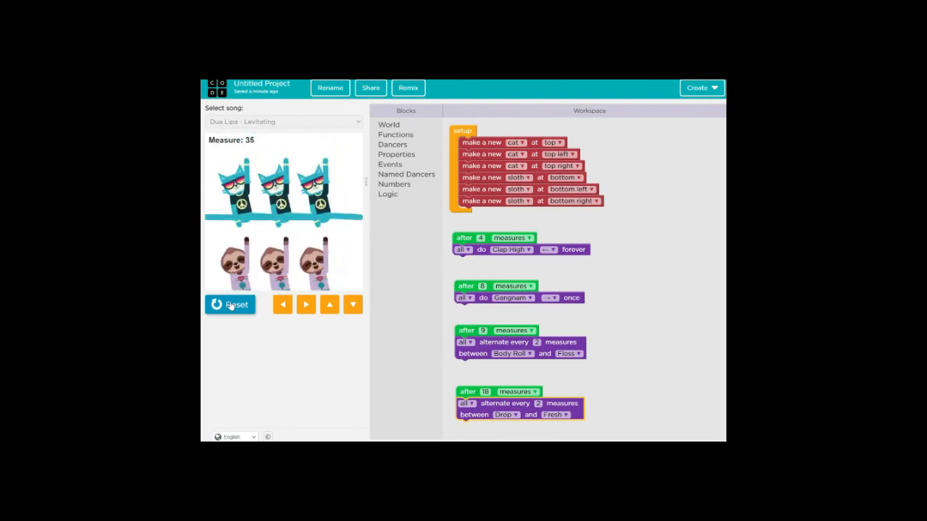
{"action": "left_click", "coordinate": [230, 304]}
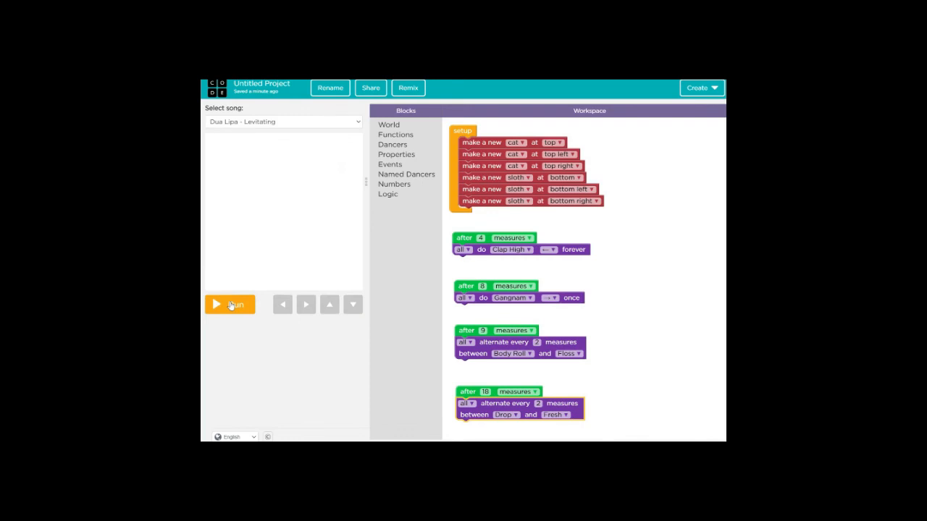
{"action": "left_click", "coordinate": [229, 304]}
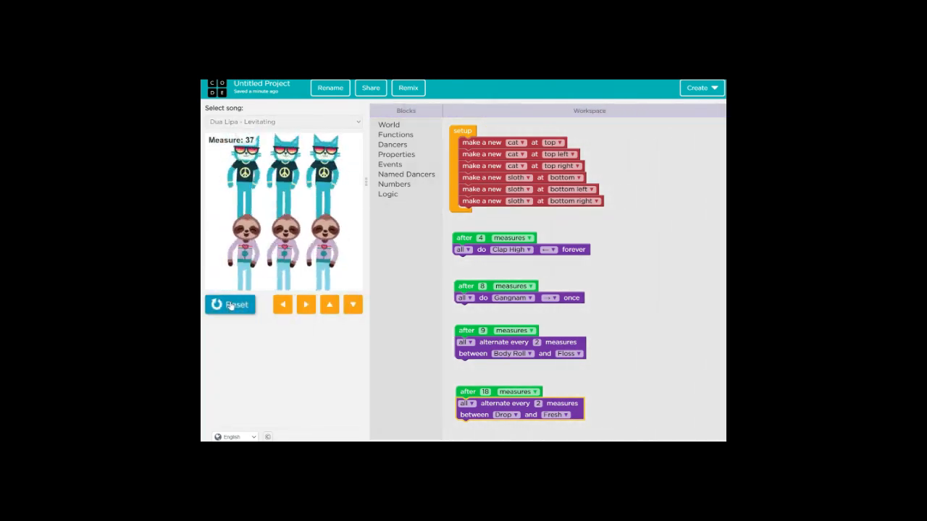
{"action": "left_click", "coordinate": [230, 304]}
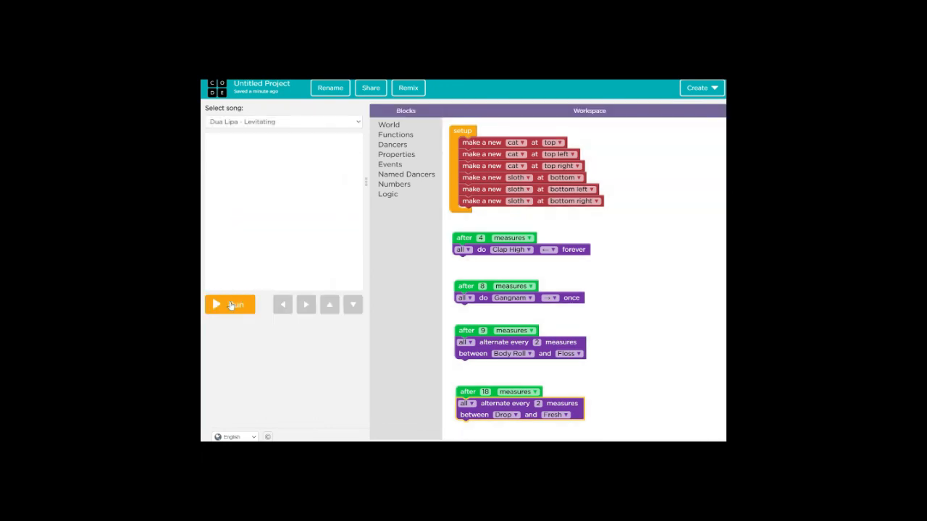
{"action": "left_click", "coordinate": [230, 304]}
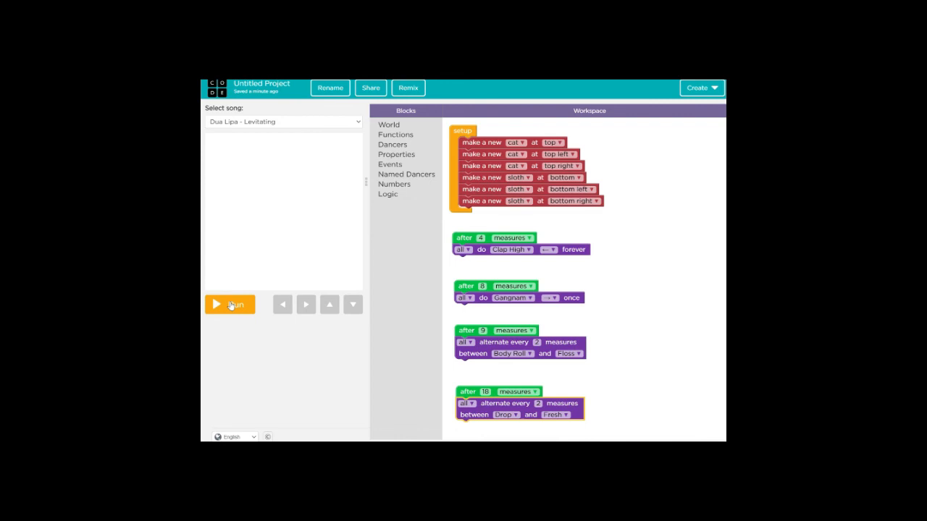